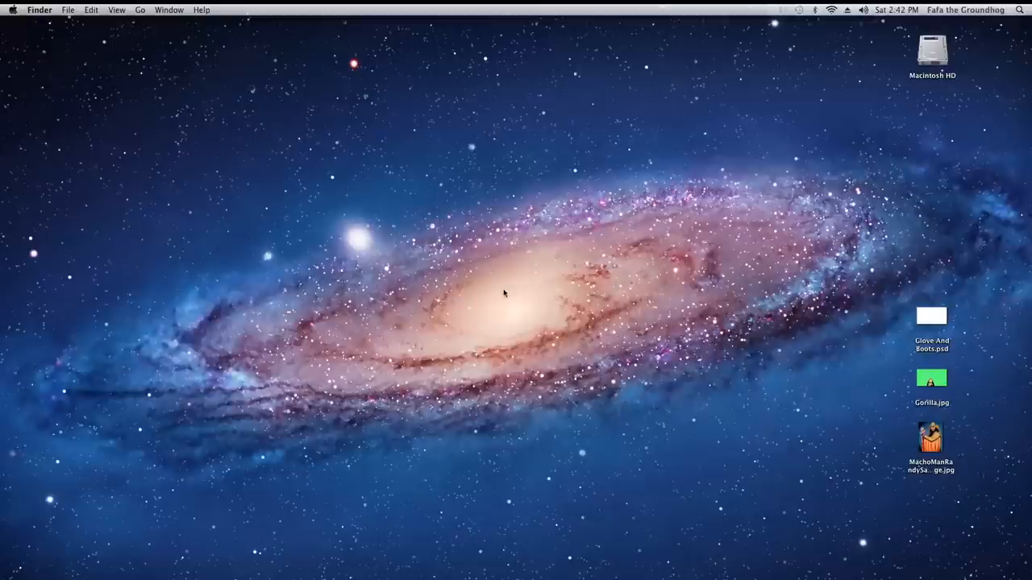
Open Glove And Boots.psd from the desktop into Photoshop
double_click(932, 315)
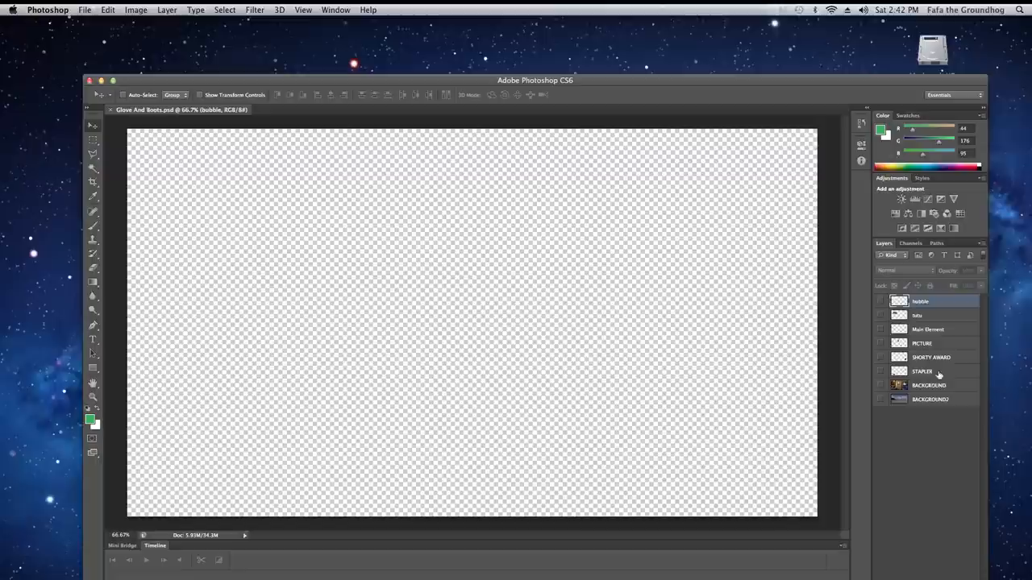
Show the wood-paneled room layers and fit the Randy Savage photo into the wall frame
left_click(880, 384)
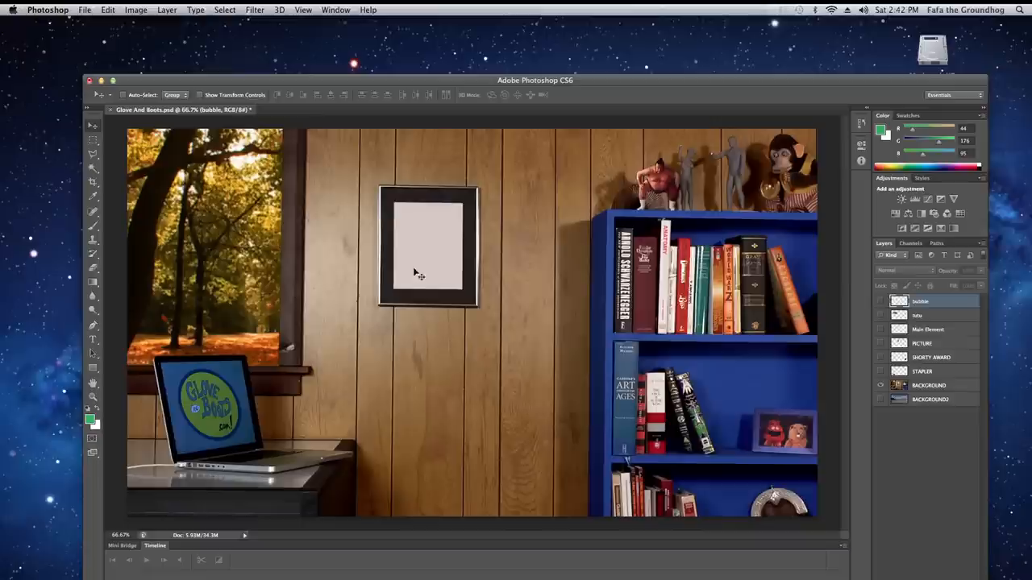
left_click(880, 343)
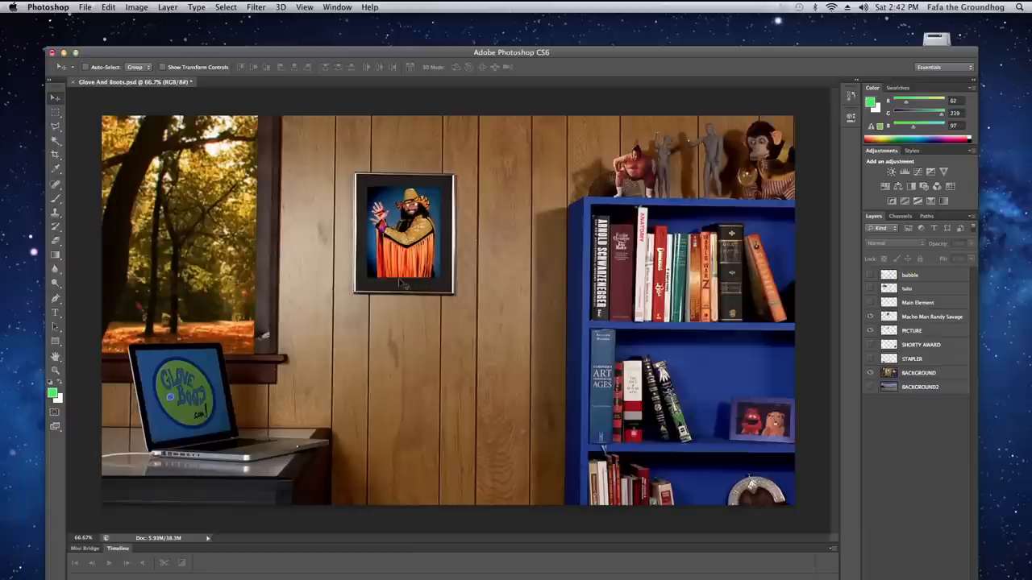
Bring the green-screen gorilla puppet image in as a top layer named Gorilla
left_click(871, 303)
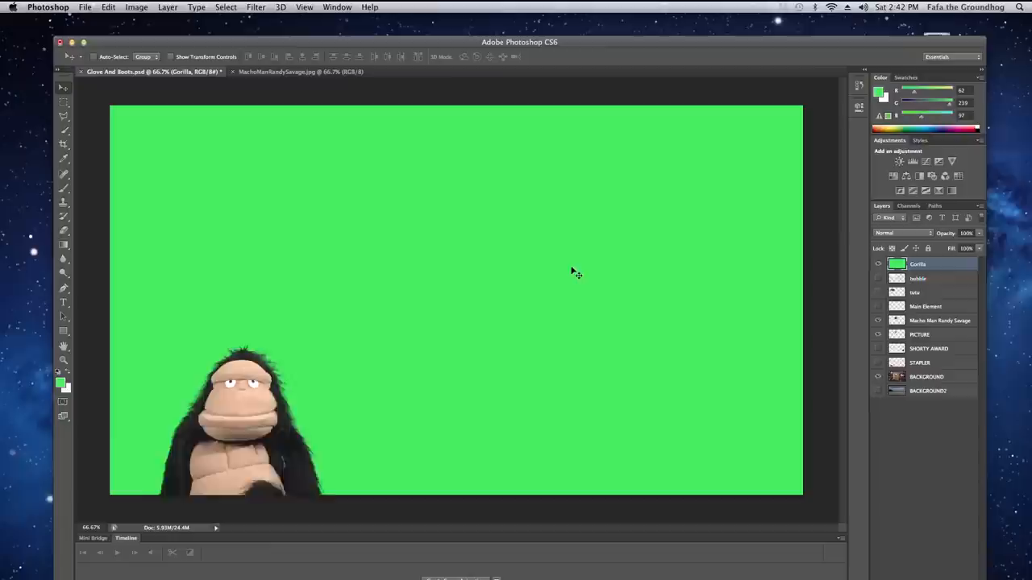
Key out the gorilla's green backdrop with Color Range so it stands by the bookshelf
left_click(226, 6)
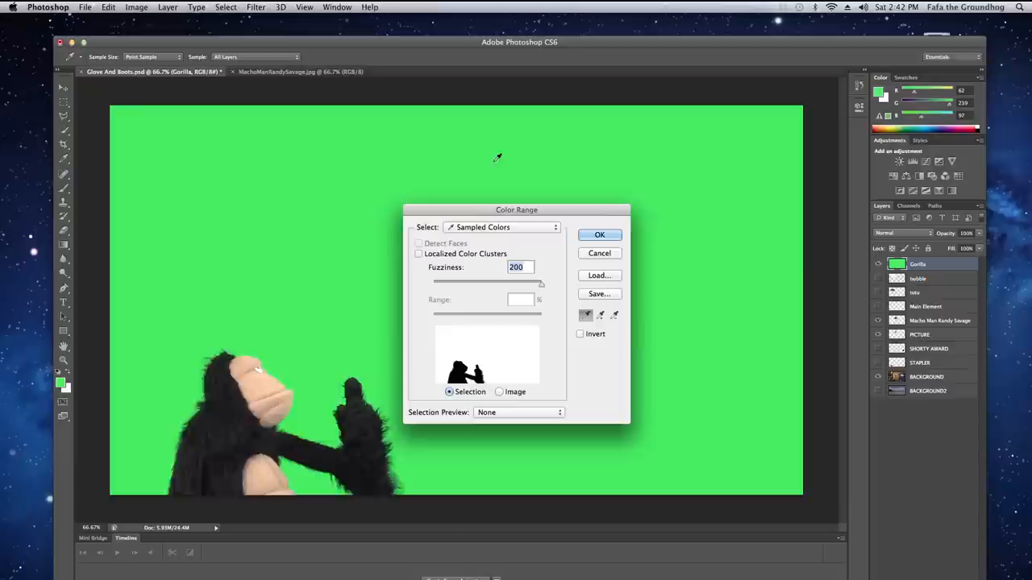
left_click(600, 235)
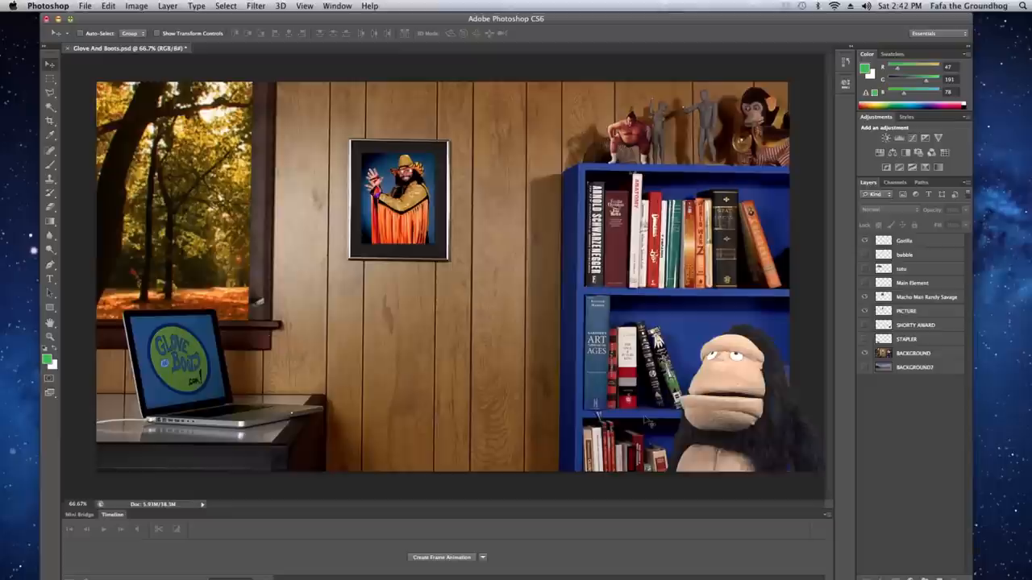
Add two more keyed-out gorilla poses as layers Gorilla copy and Gorilla copy 2
left_click(864, 353)
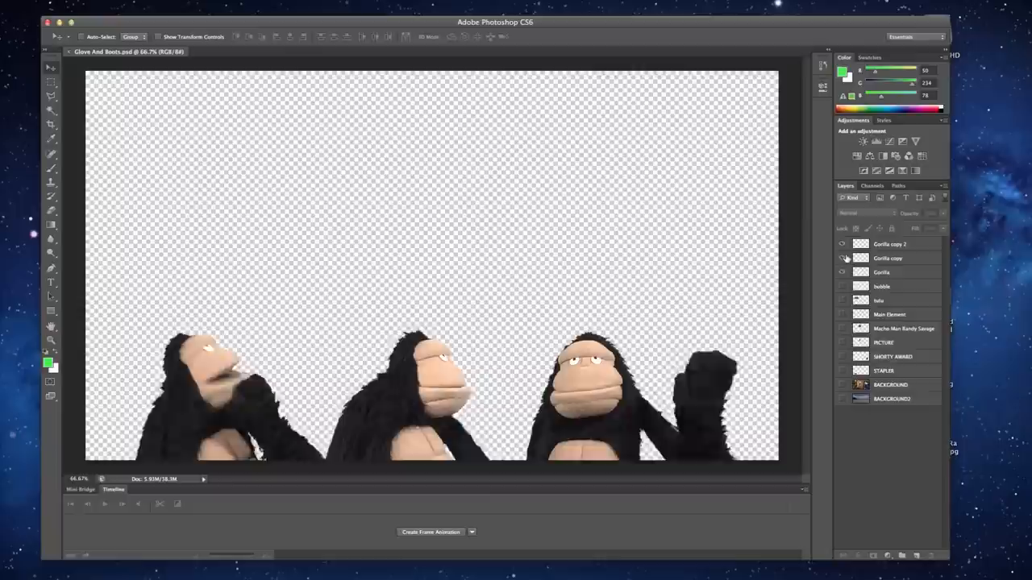
left_click(842, 258)
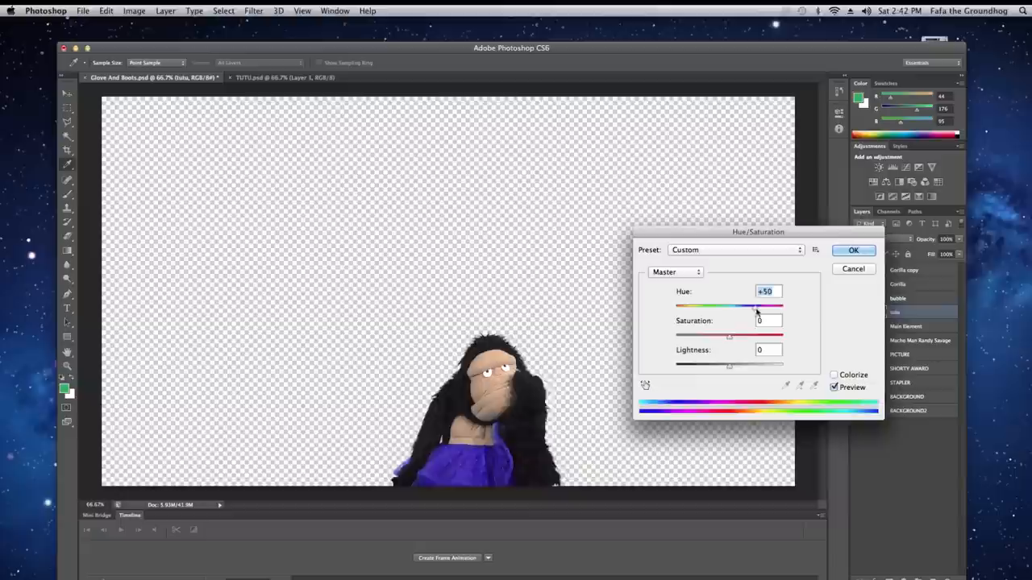
Apply a Hue/Saturation shift of +59 to turn the gorilla's tutu purple
left_click(165, 10)
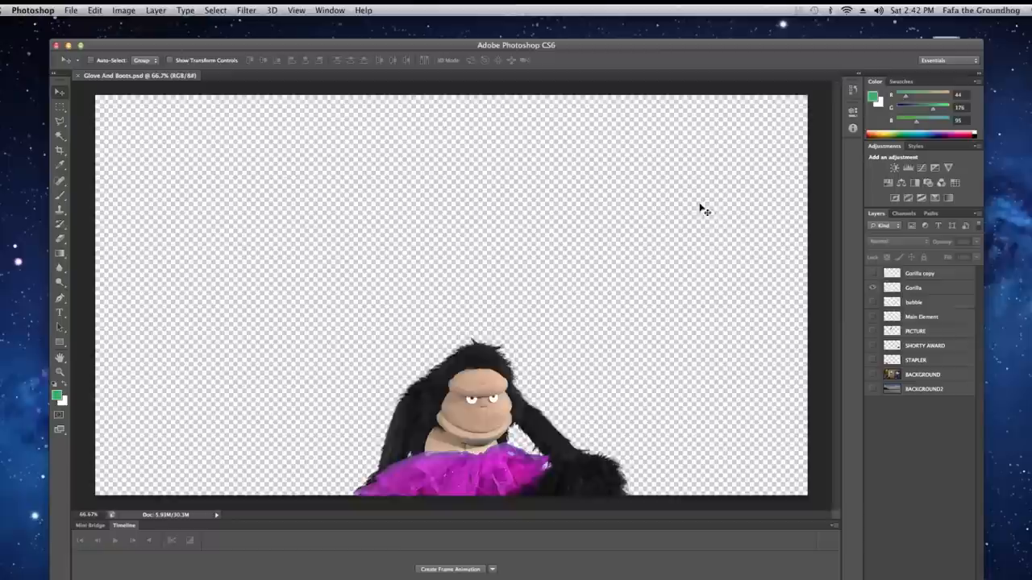
Place the magenta tutu on the hands-on-head gorilla and merge them into one layer
left_click(872, 287)
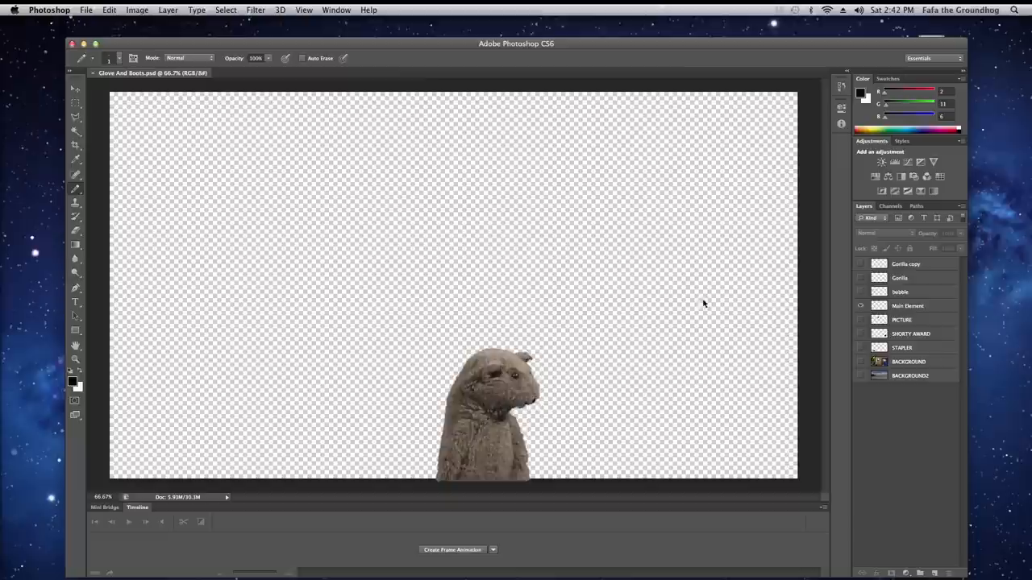
Show the ME JERK! Bubble layer and scale up the Main Element puppet with Free Transform
left_click(110, 10)
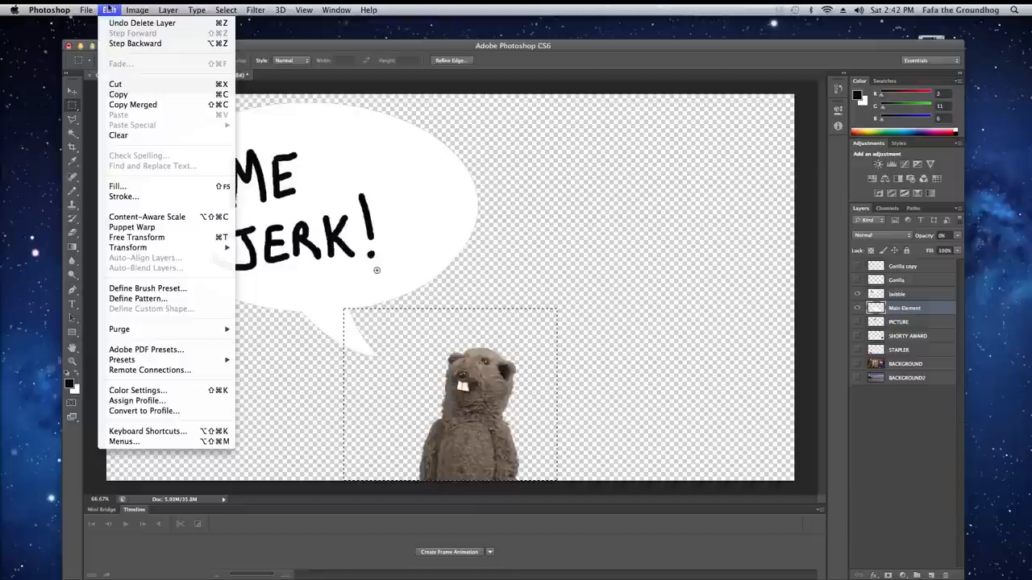
left_click(137, 237)
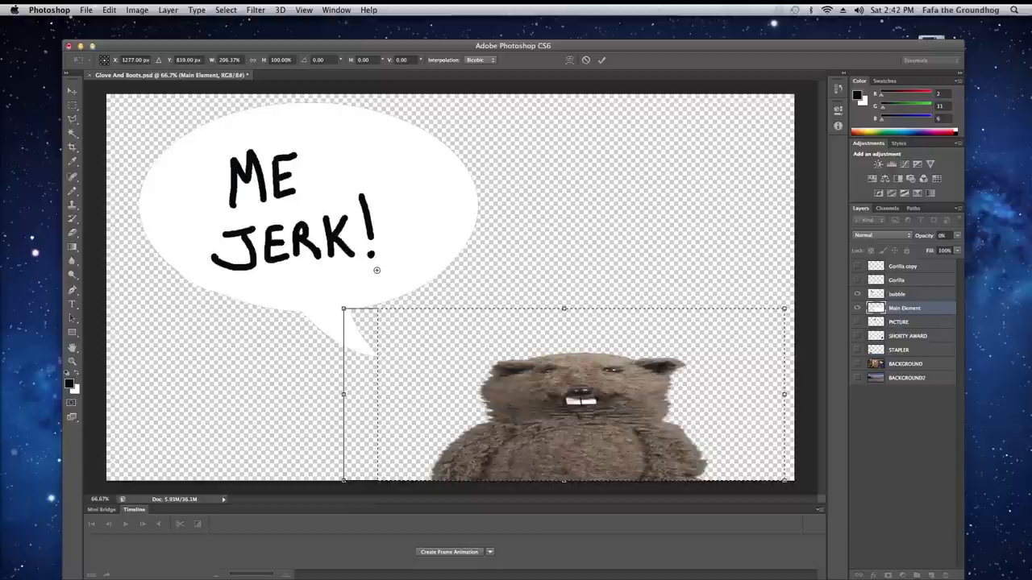